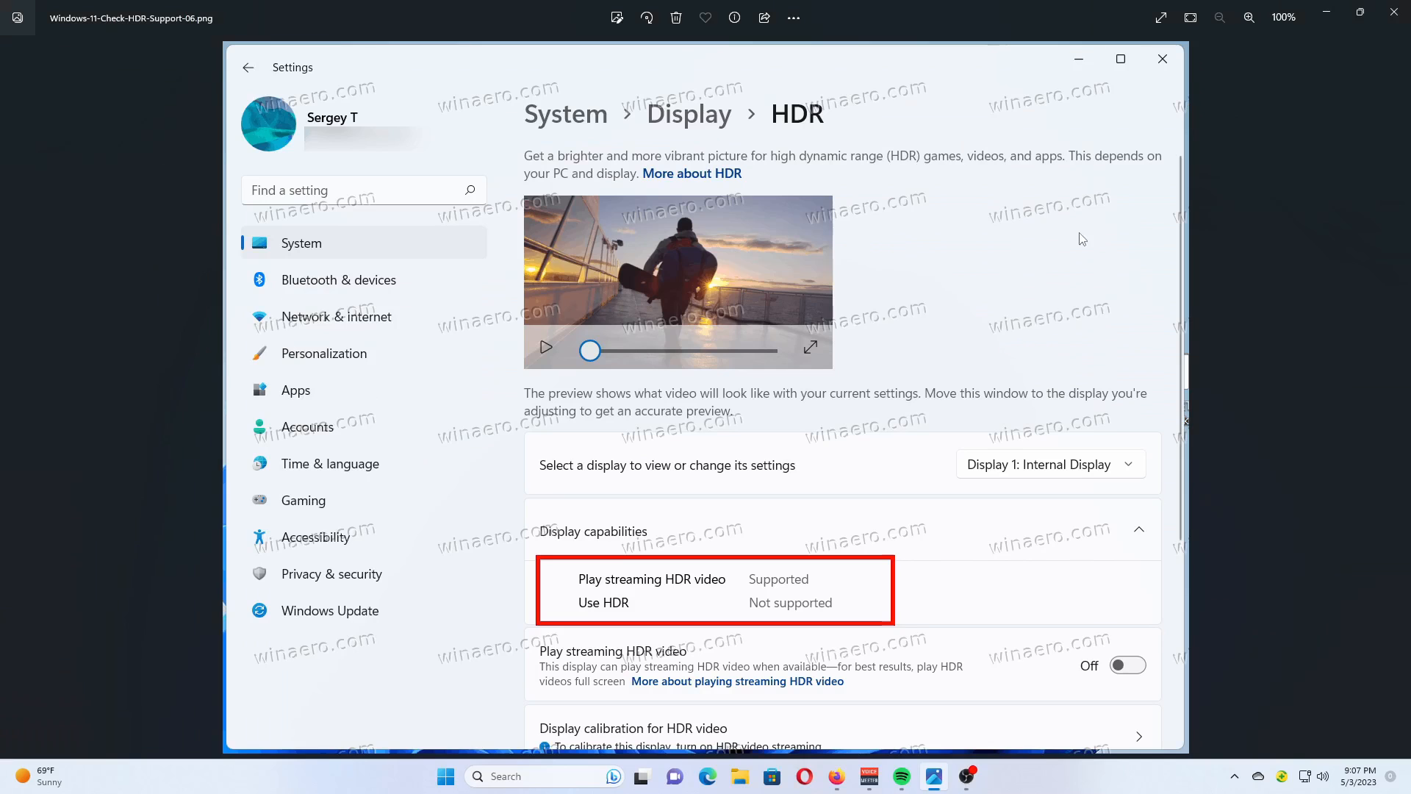
pyautogui.moveTo(675, 604)
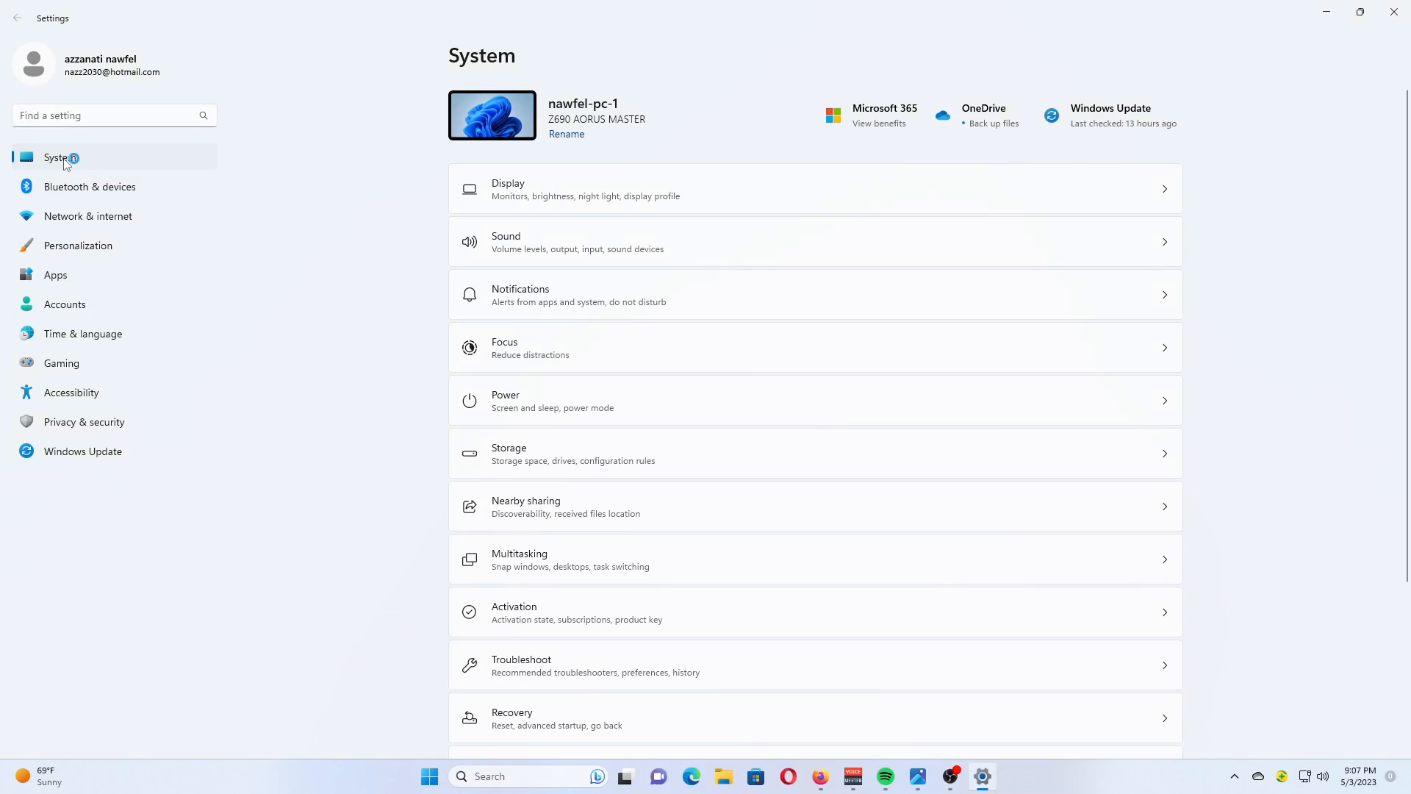
# Select System in the sidebar to show its overview of Display, Sound, Power and other categories.
pyautogui.click(508, 189)
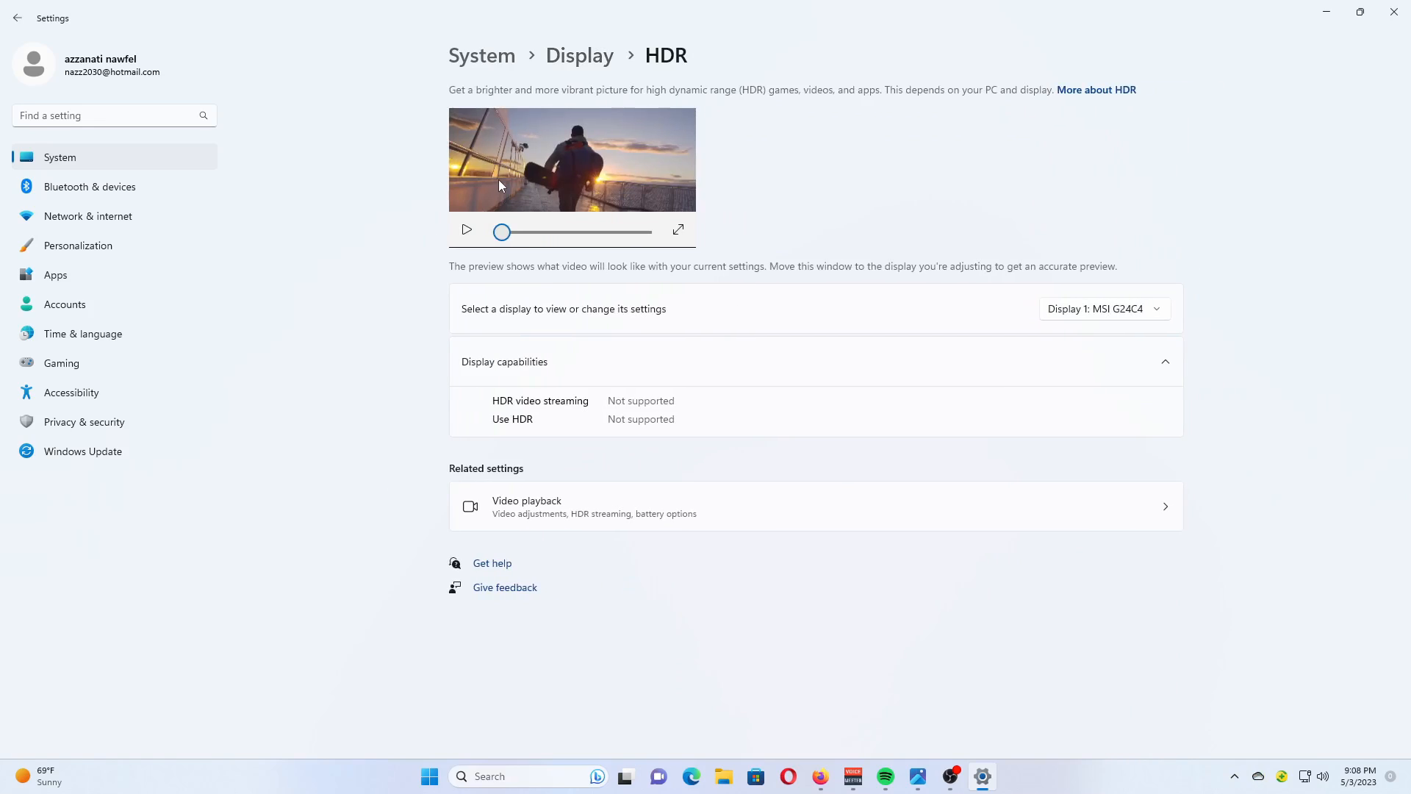
pyautogui.moveTo(494, 190)
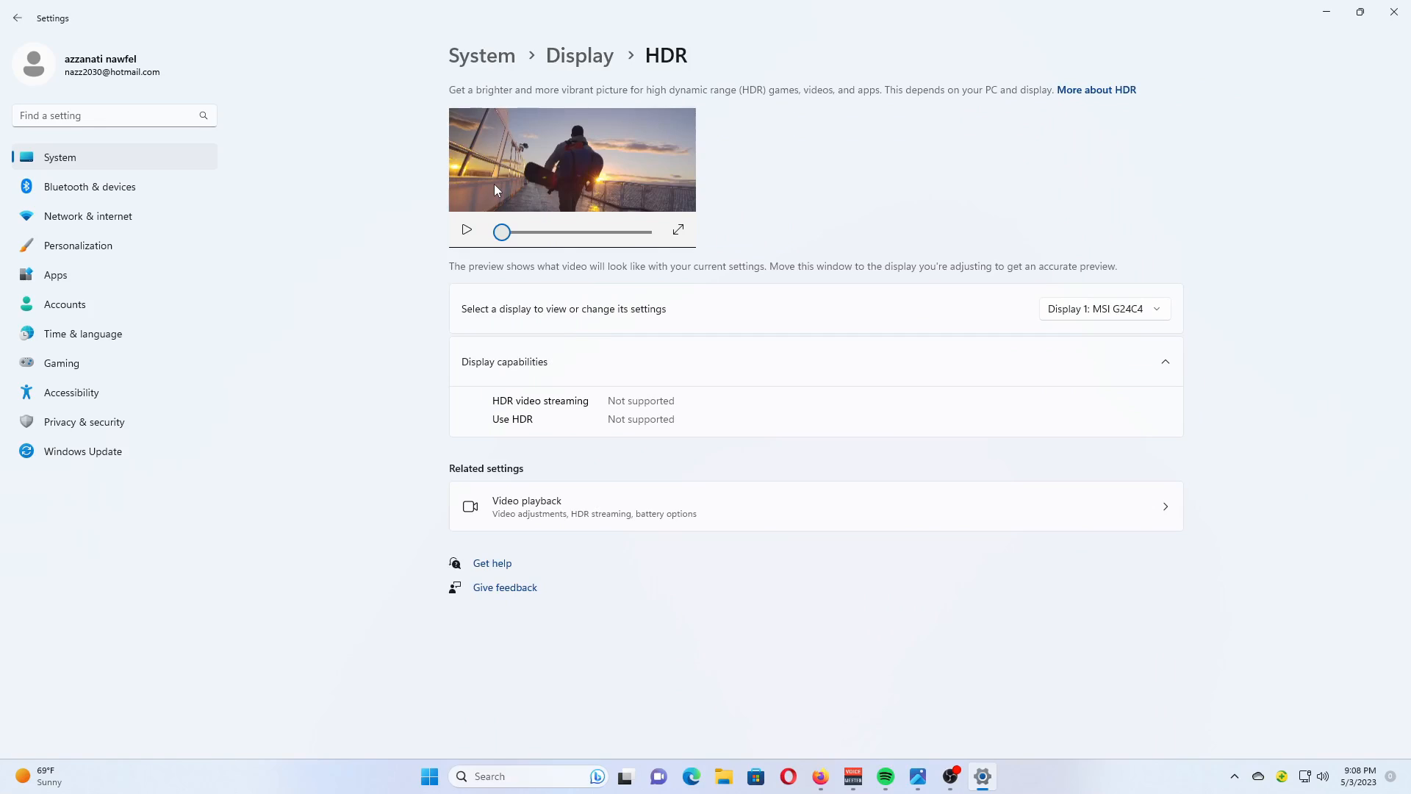
pyautogui.moveTo(1090, 330)
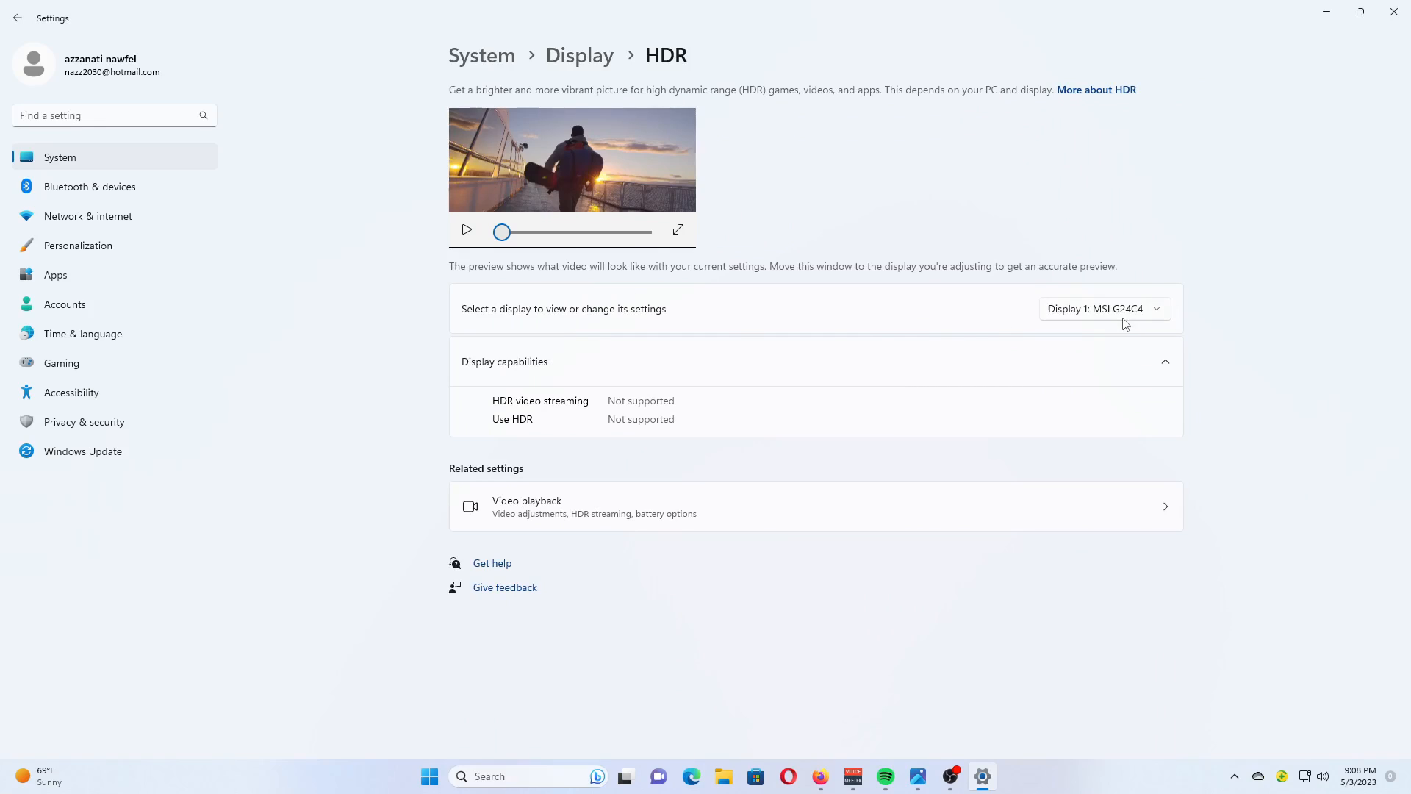
pyautogui.moveTo(562, 317)
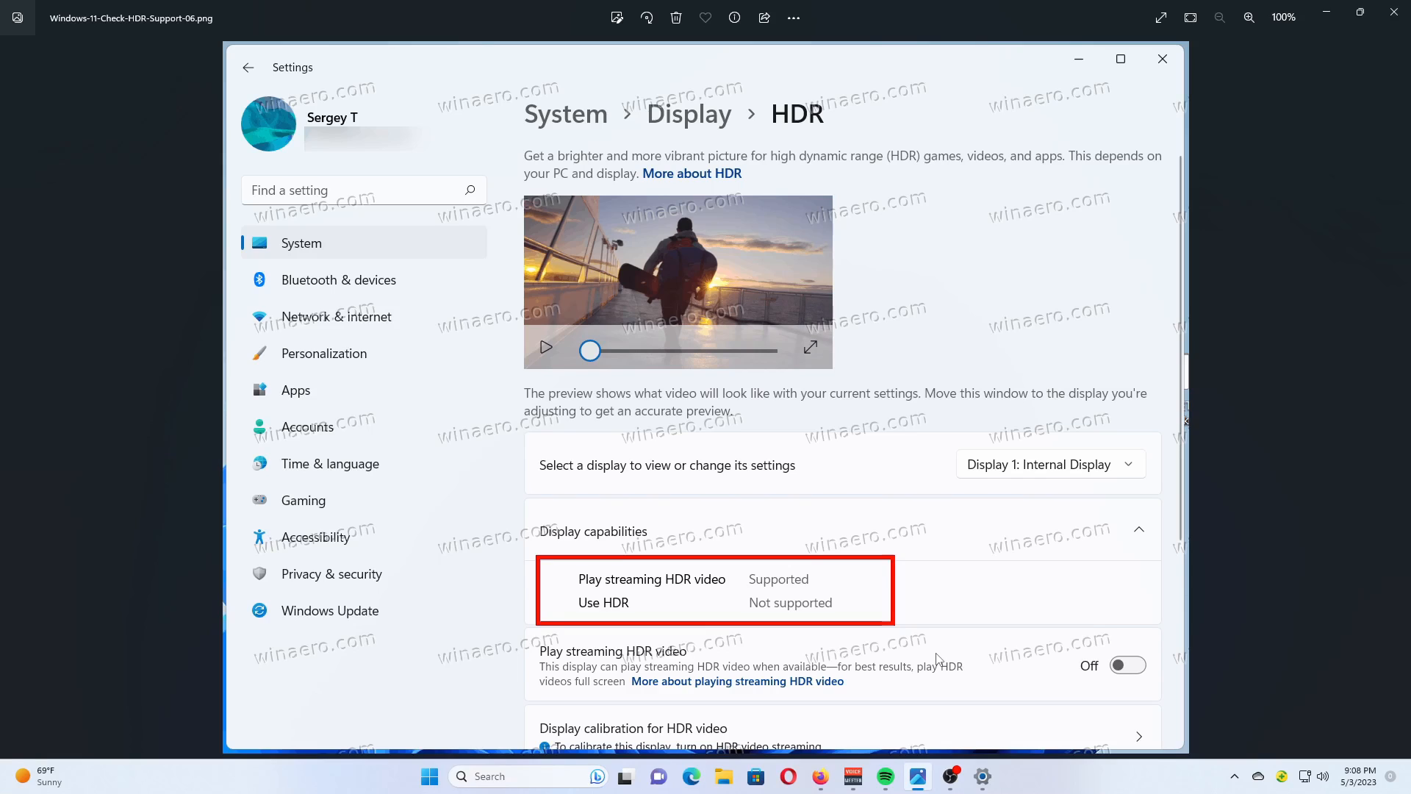
pyautogui.moveTo(955, 552)
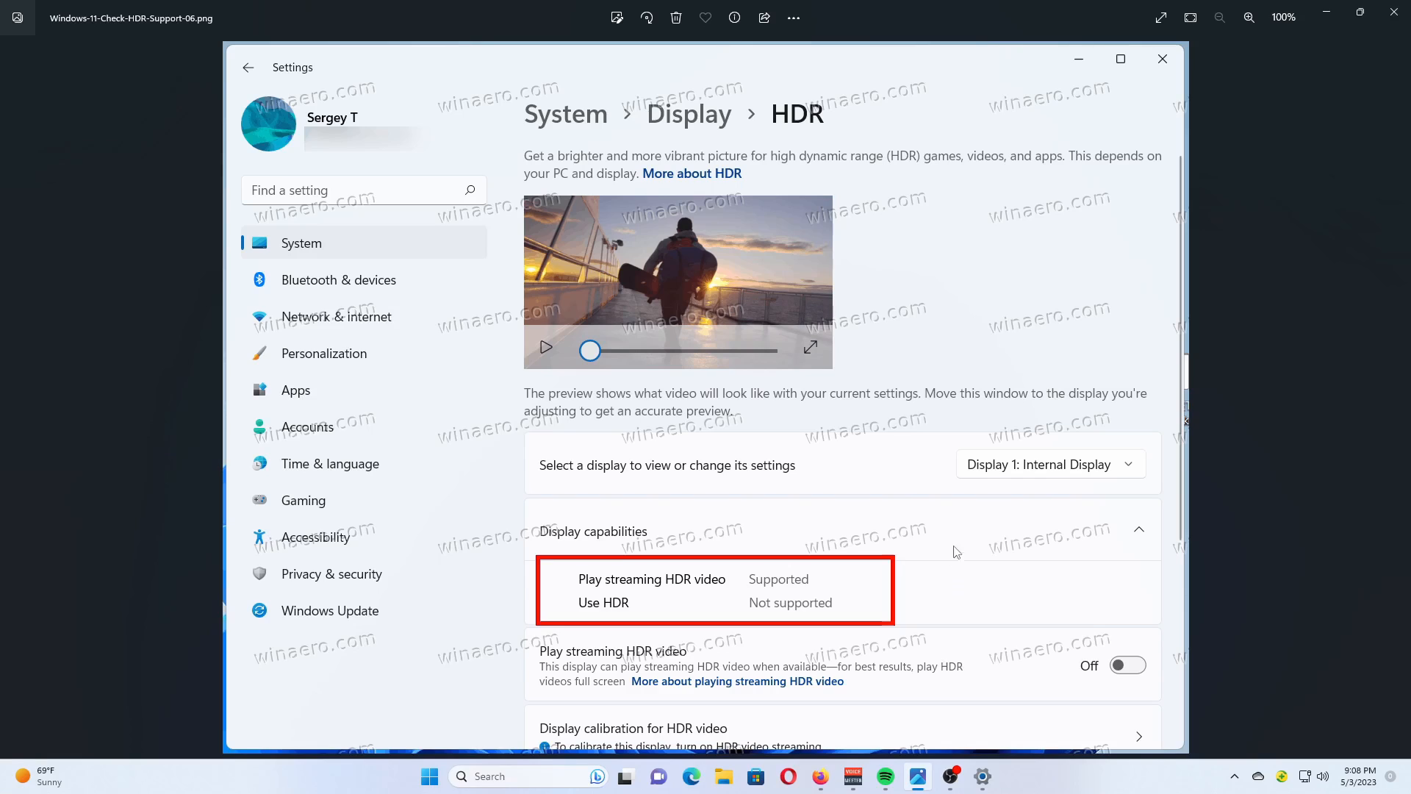